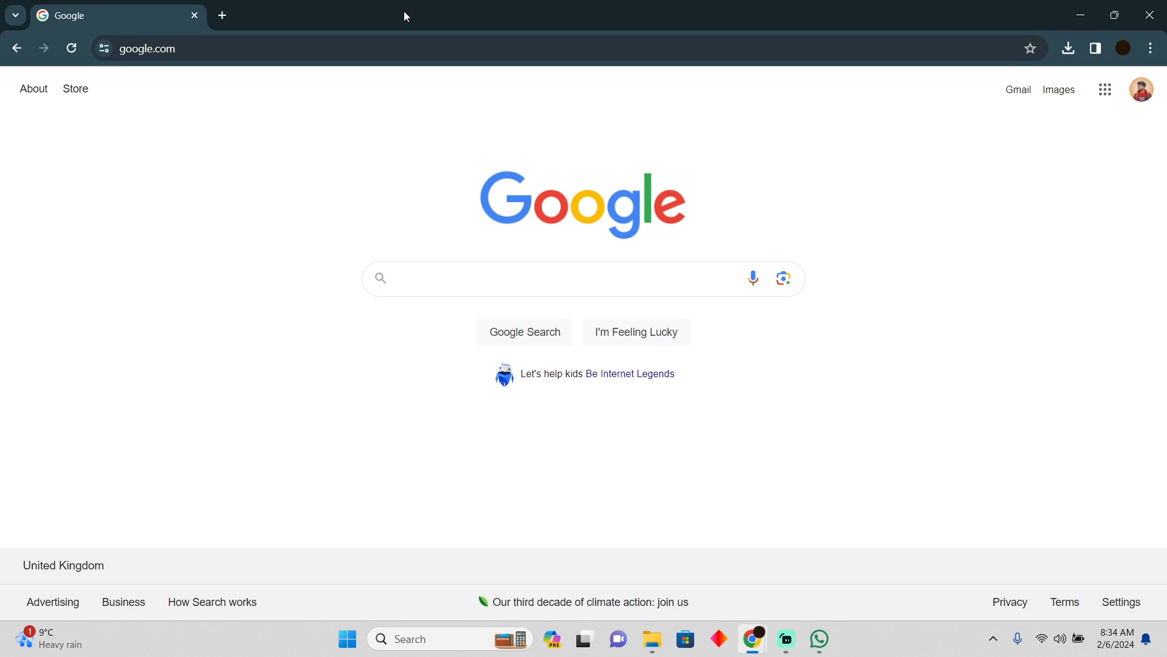
Step: Search Google for 'googl' and follow the google calendar suggestion
left_click(558, 277)
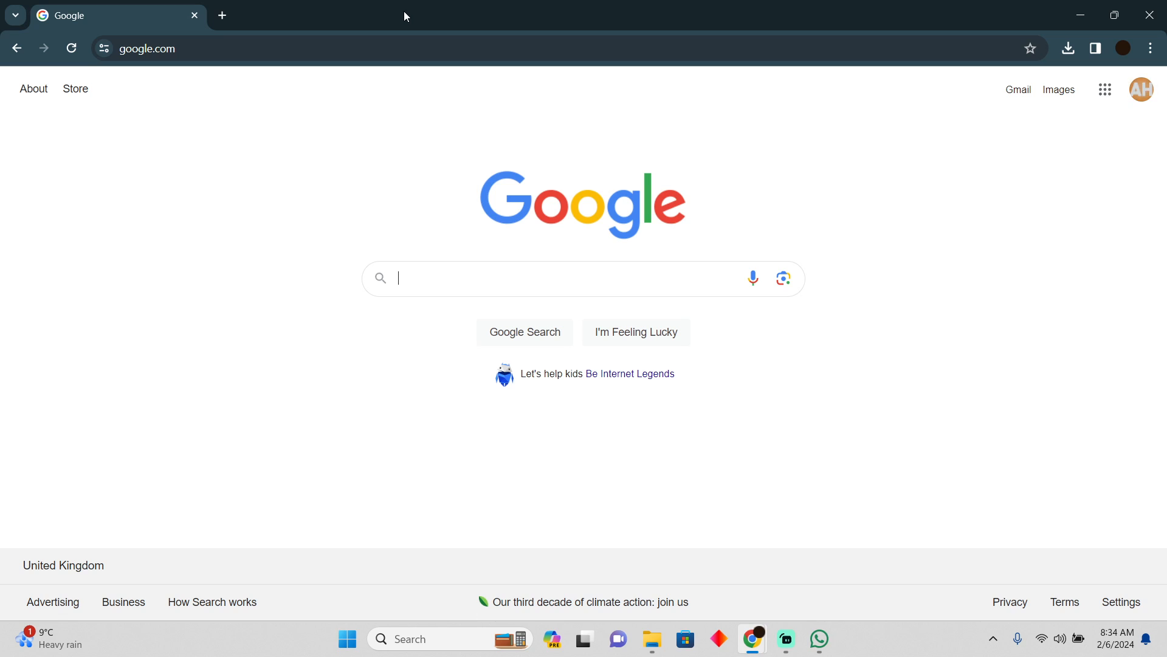
type("googl")
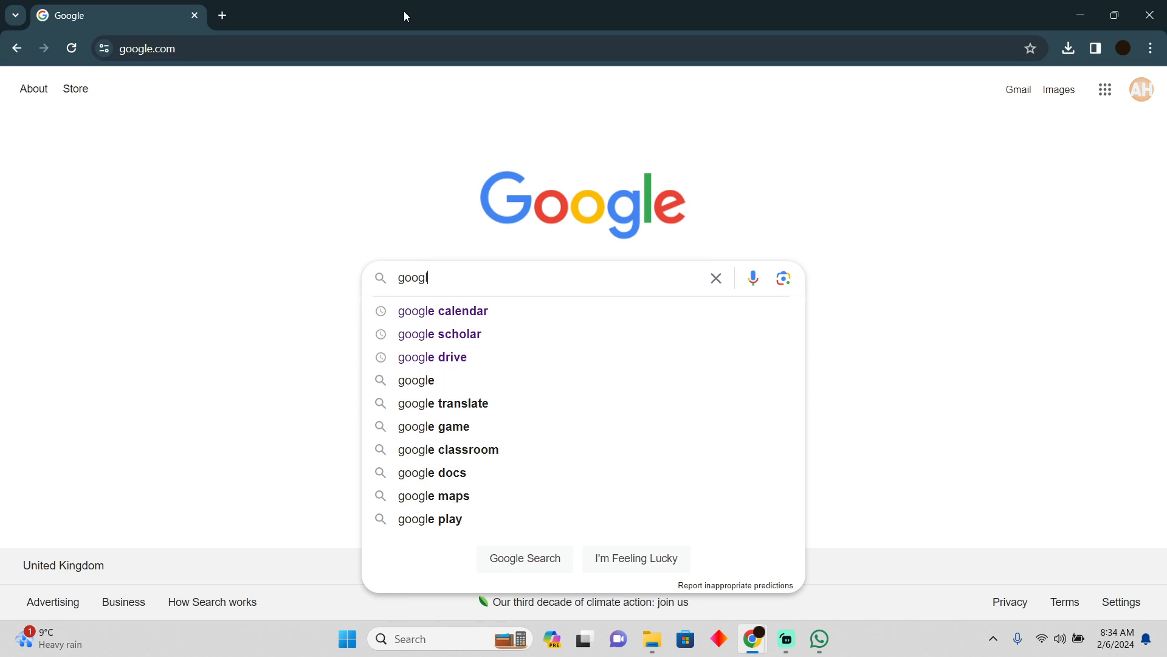
left_click(442, 310)
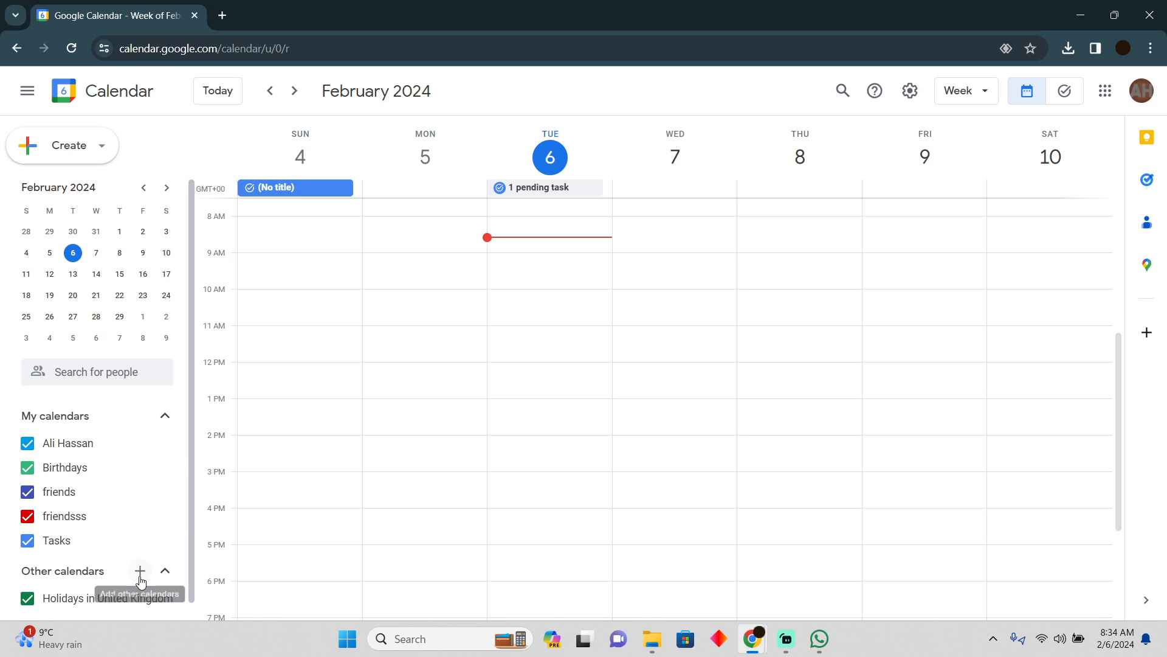
Step: Check the Add other calendars menu, toggle My calendars, and show the friendsss calendar's options
left_click(139, 572)
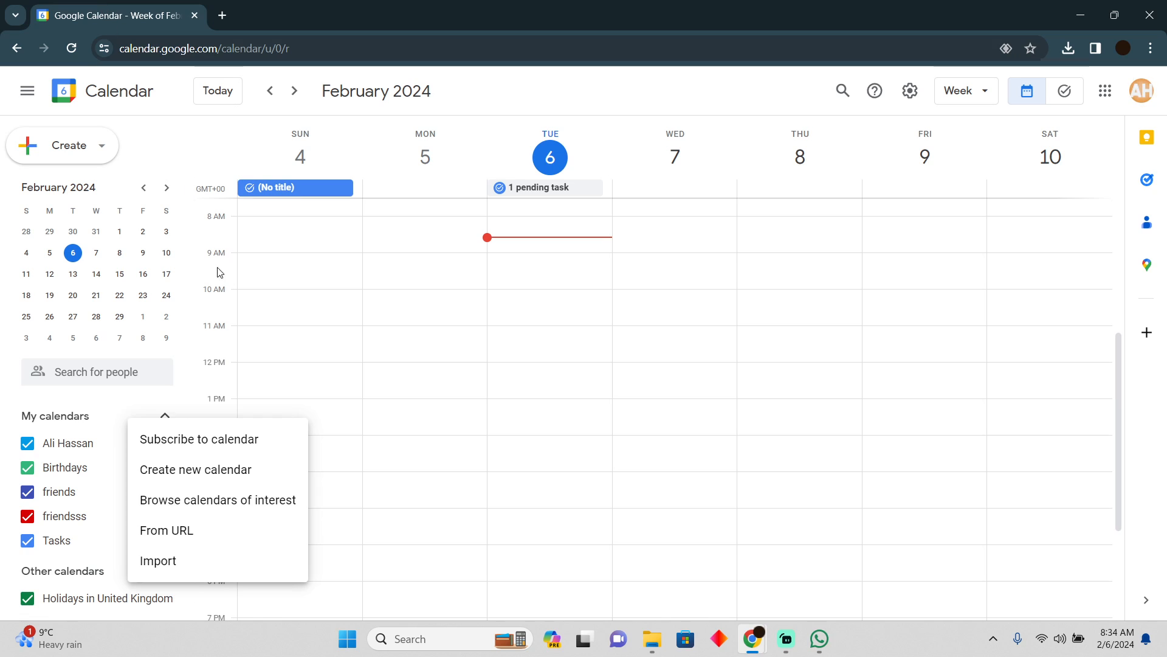
left_click(163, 416)
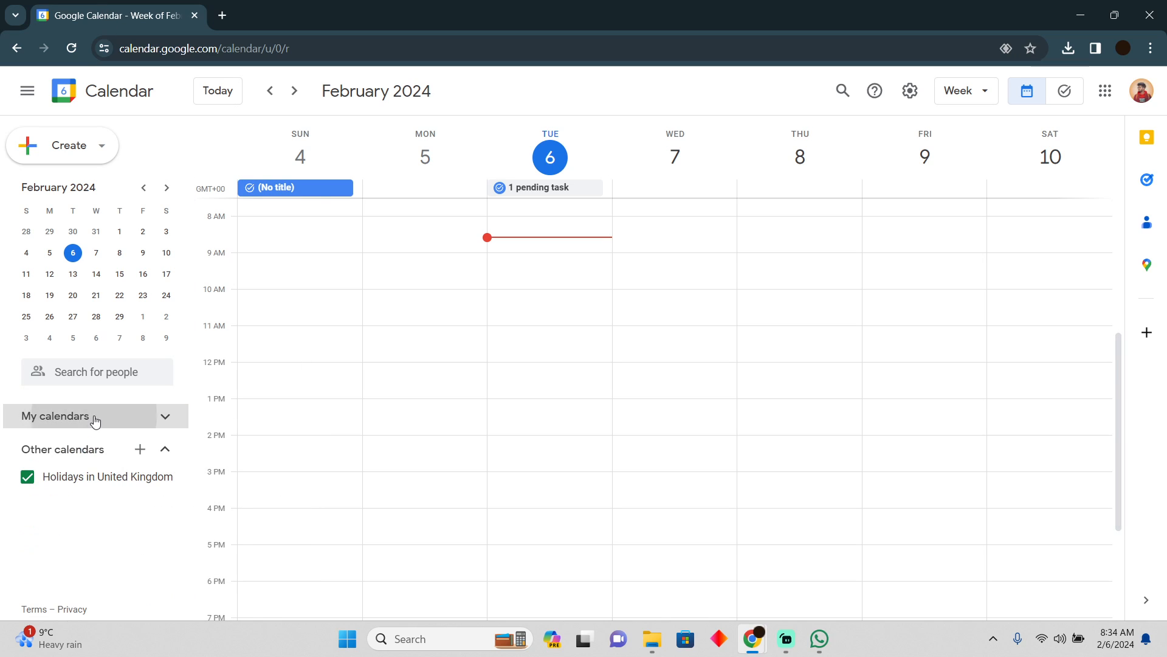
left_click(81, 416)
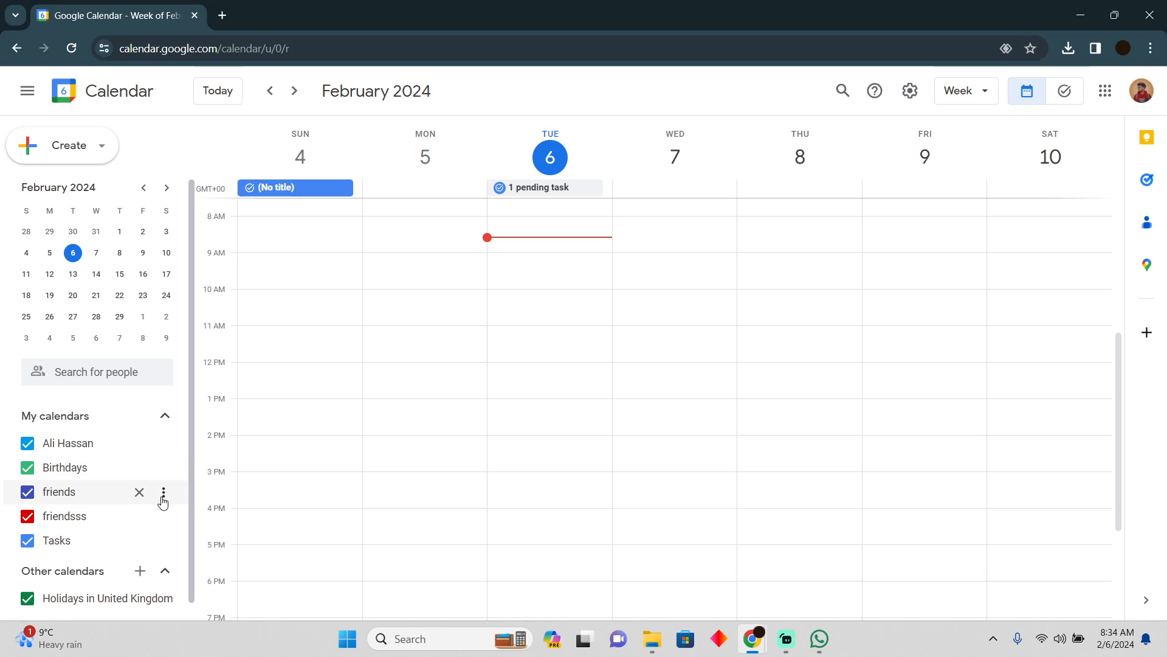
left_click(163, 491)
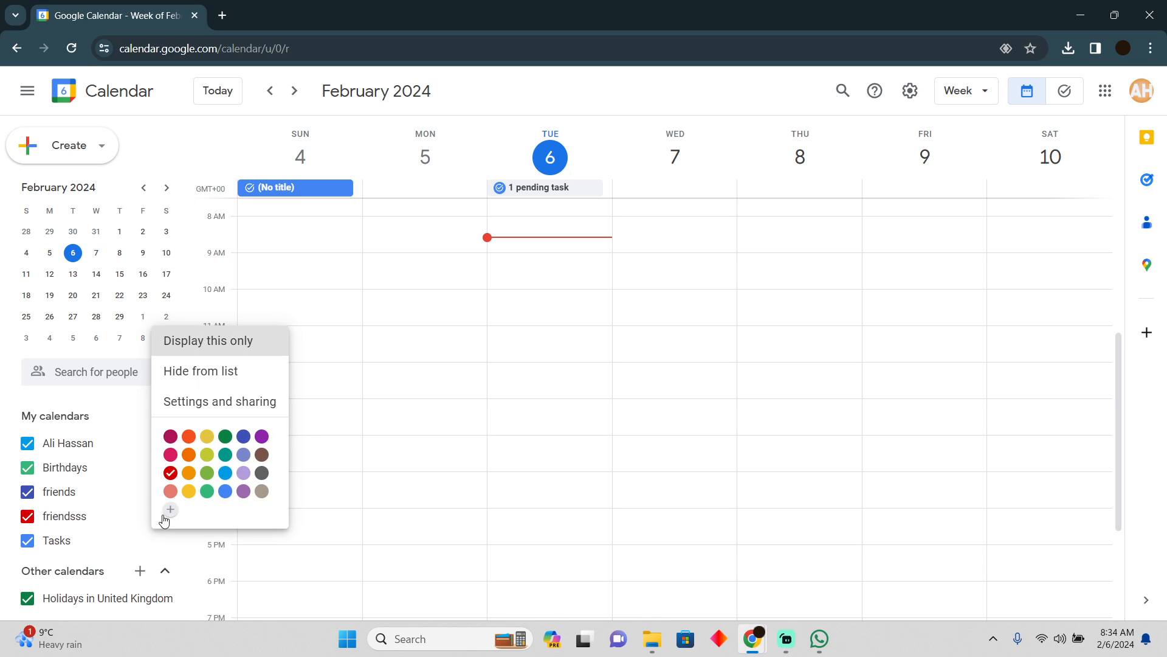
Step: View Settings and sharing for friendsss down to Access permissions for events
left_click(217, 400)
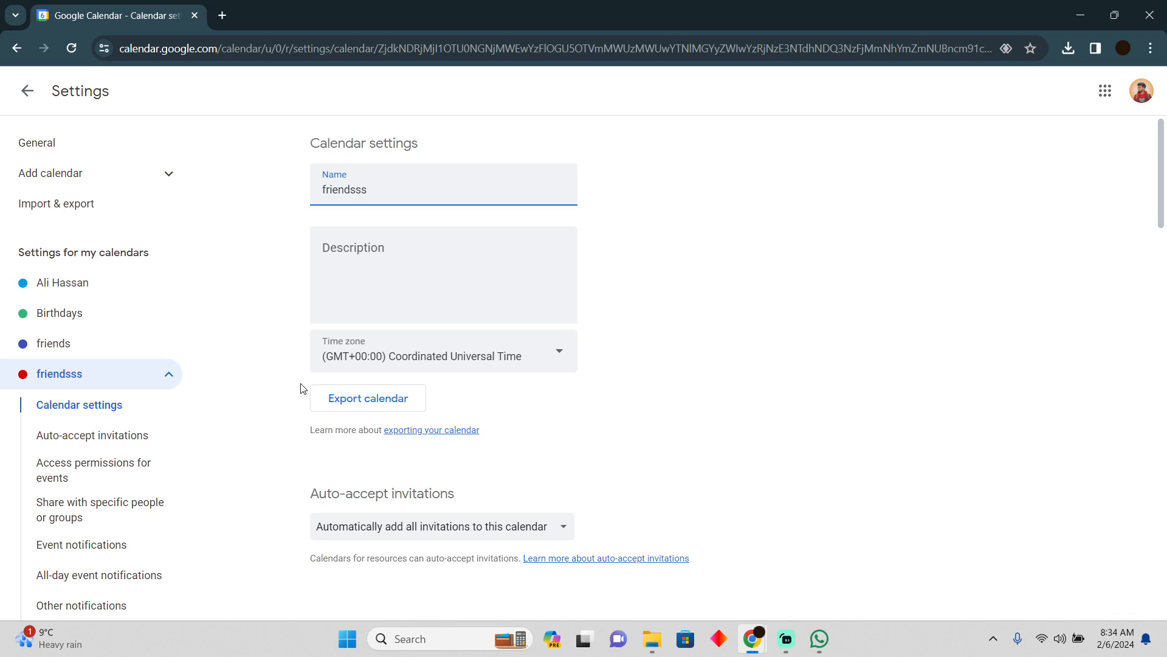
scroll("down", 3)
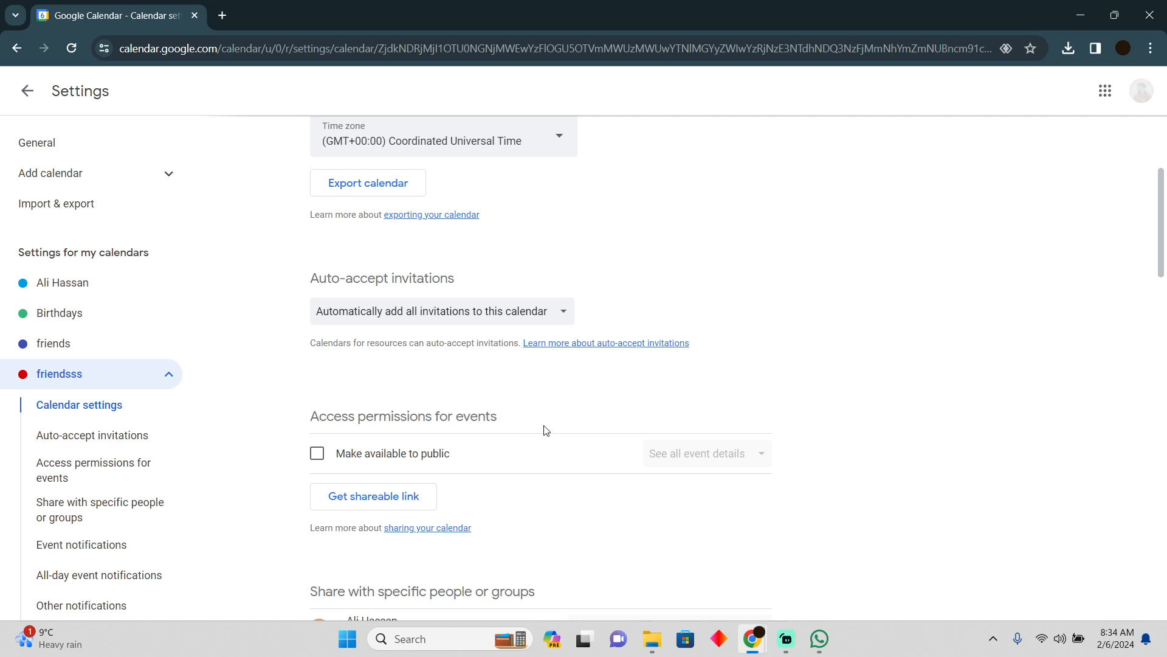
scroll("down", 3)
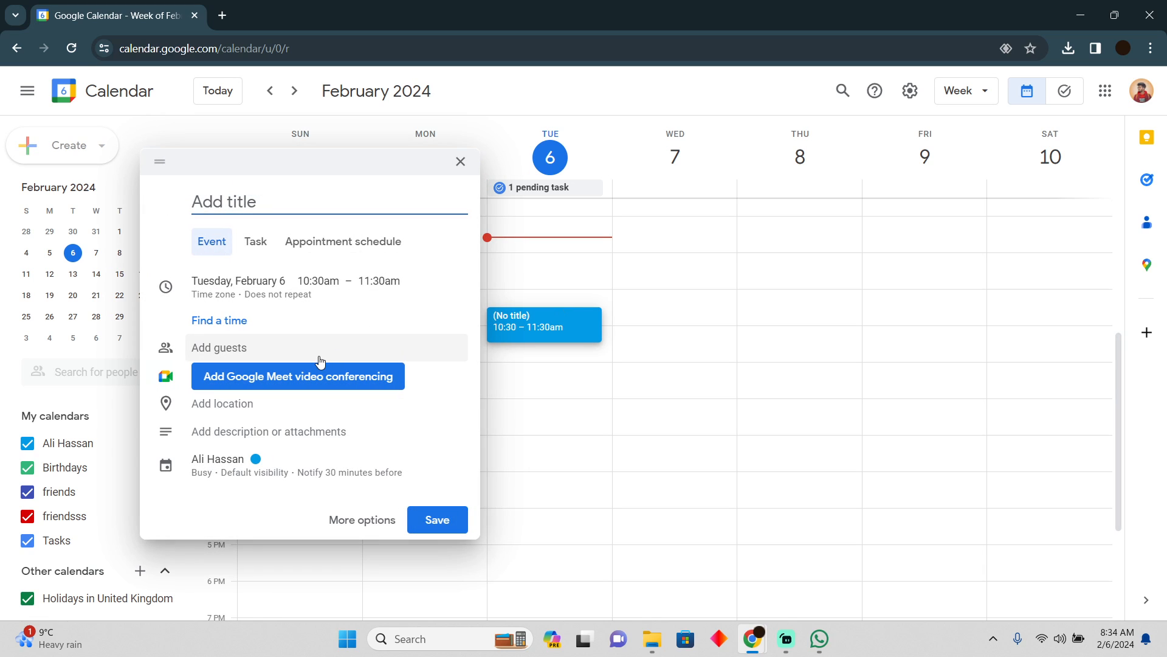
Step: Switch the new Feb 6, 10:30am draft from an event to a task
left_click(254, 241)
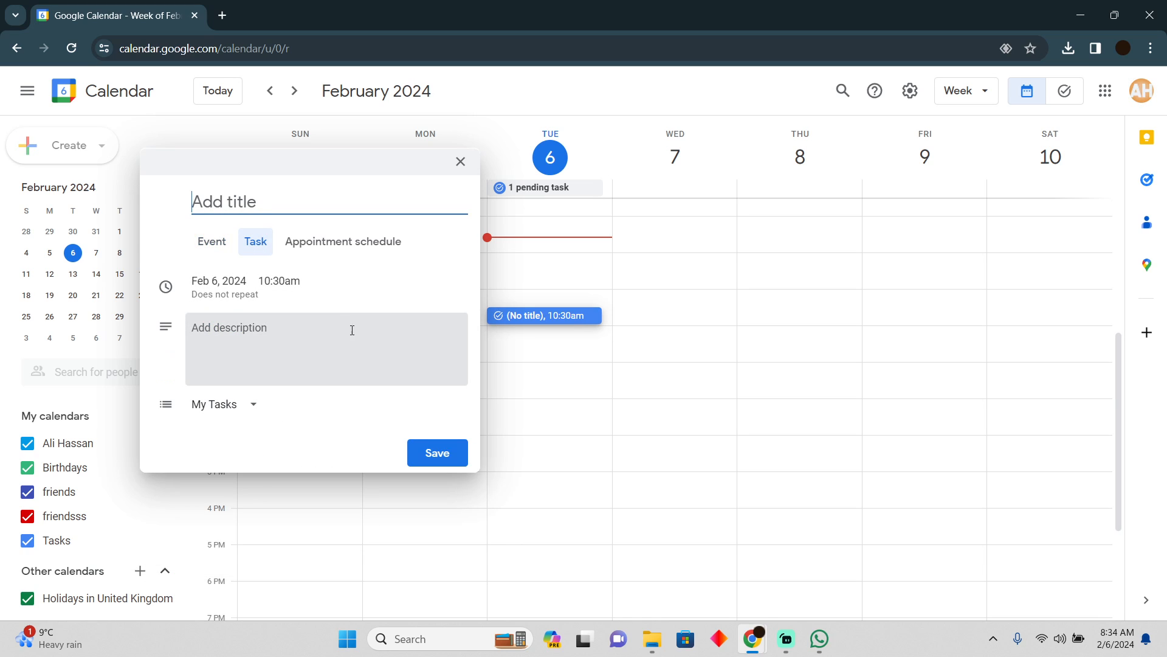